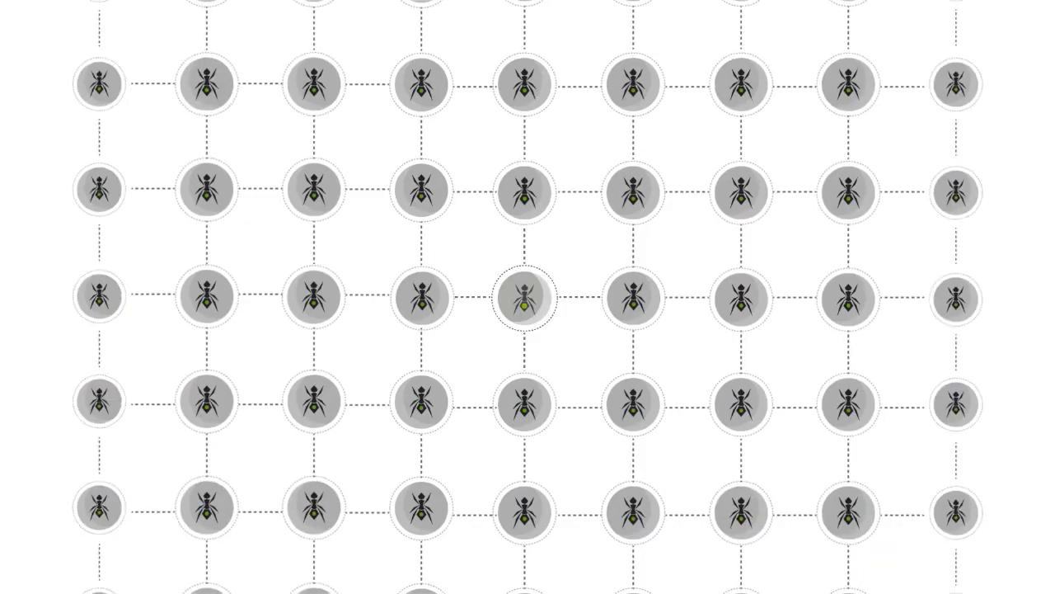
Advance the animation so the ant grid fades, leaving the single central ant
{"action": "left_click", "coordinate": [525, 299]}
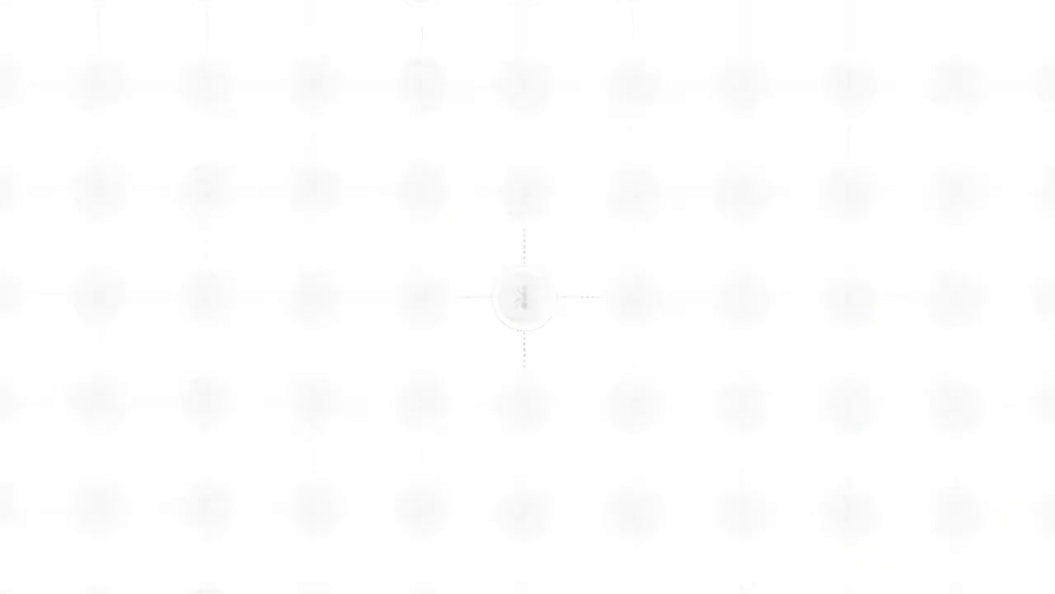